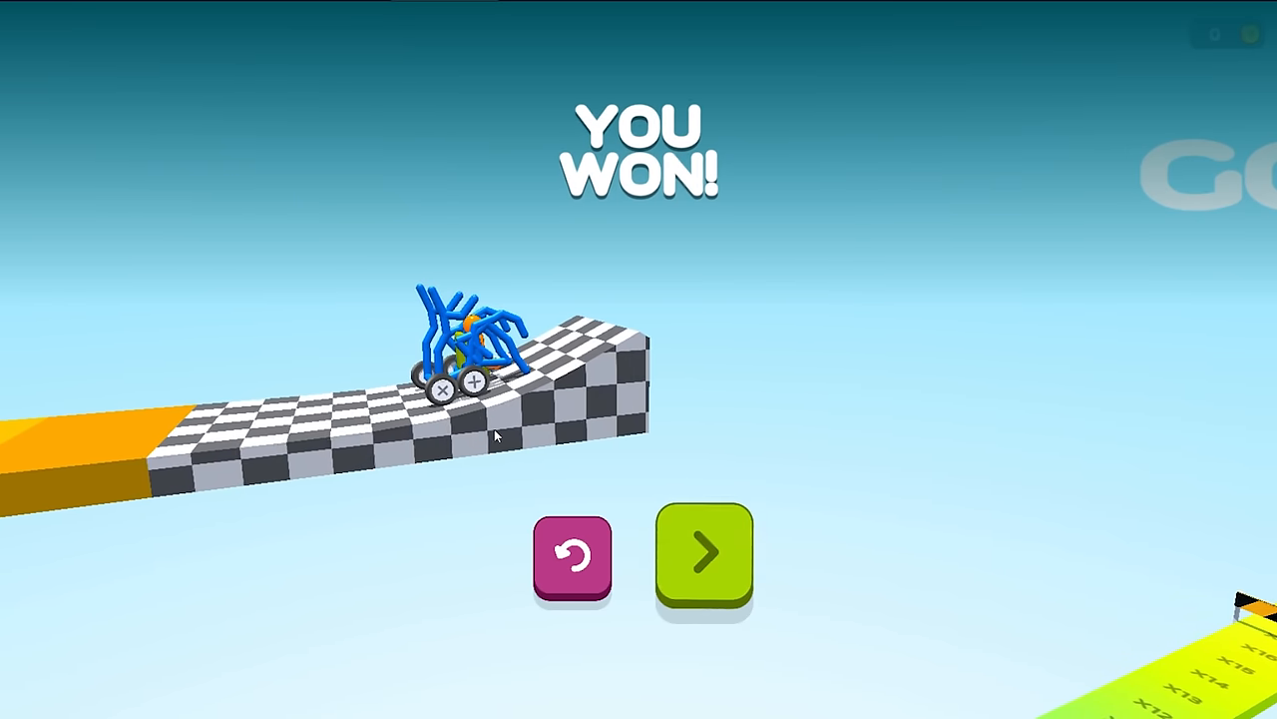
Advance to the next level via the green next arrow.
left_click(705, 555)
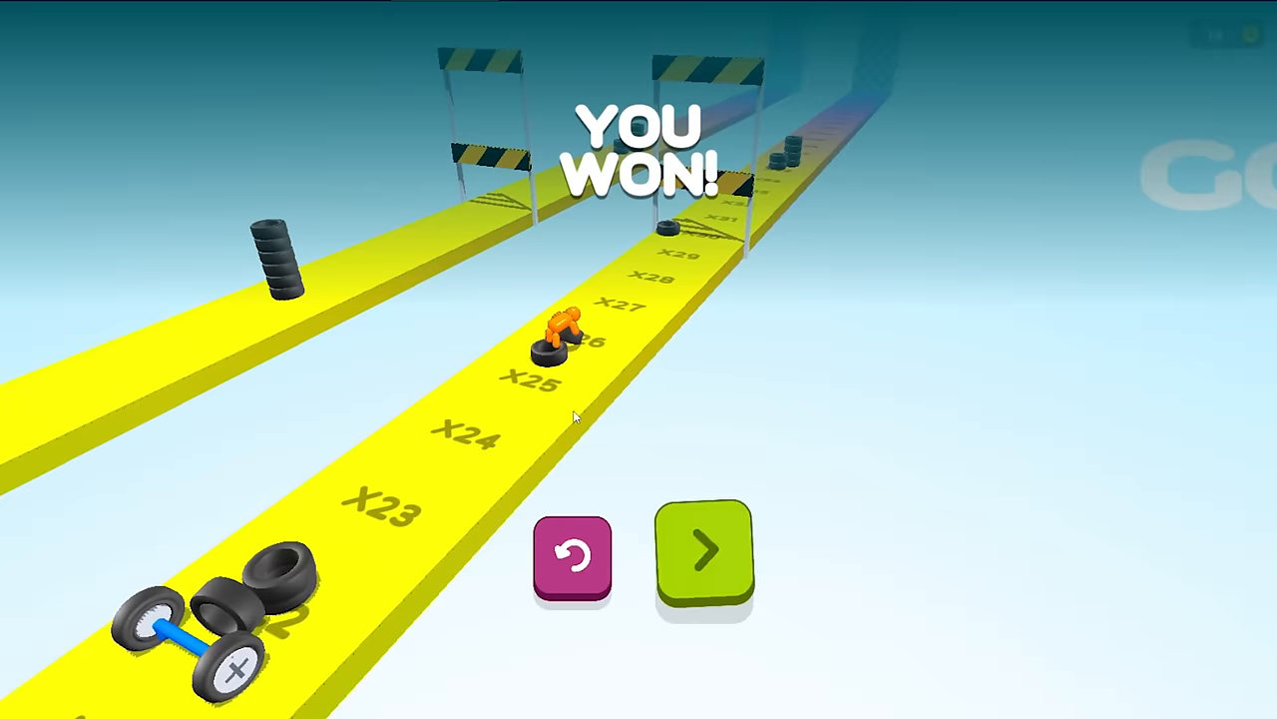
Continue to the next level with the seated rider and two wheels.
left_click(703, 555)
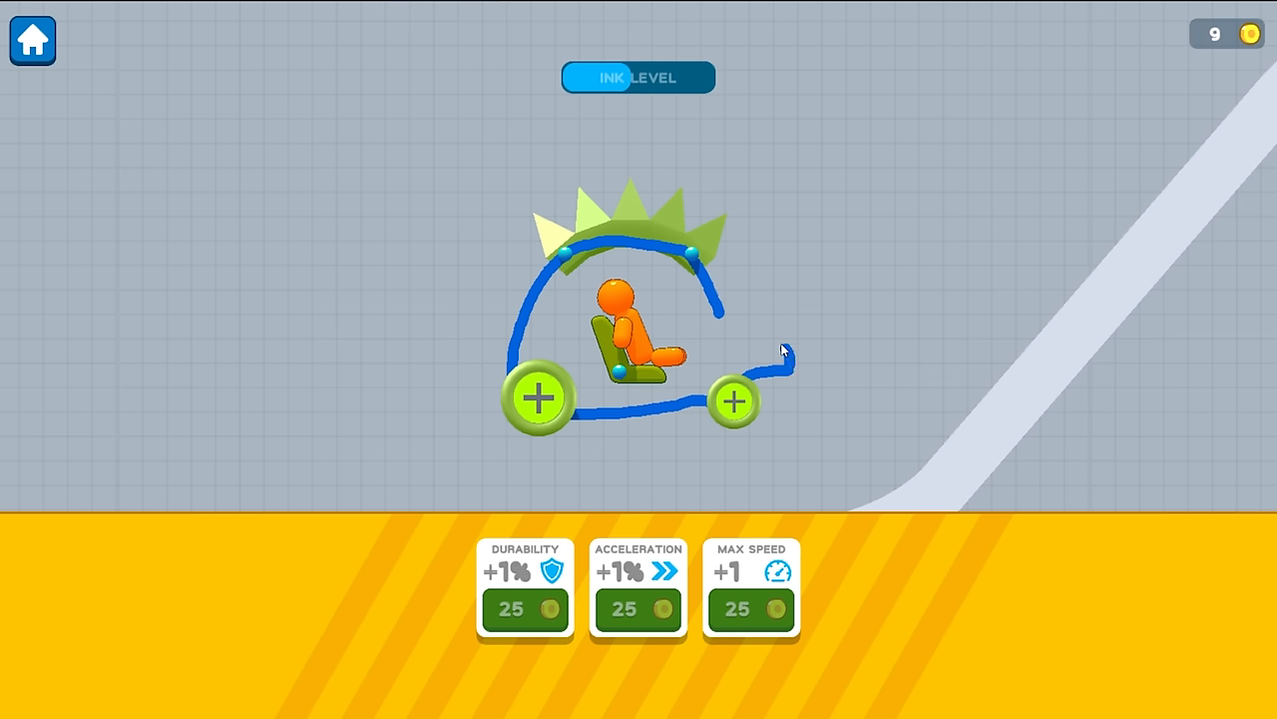
Close the vehicle outline back to the rear wheel, using up the ink.
left_click_drag(783, 349, 709, 383)
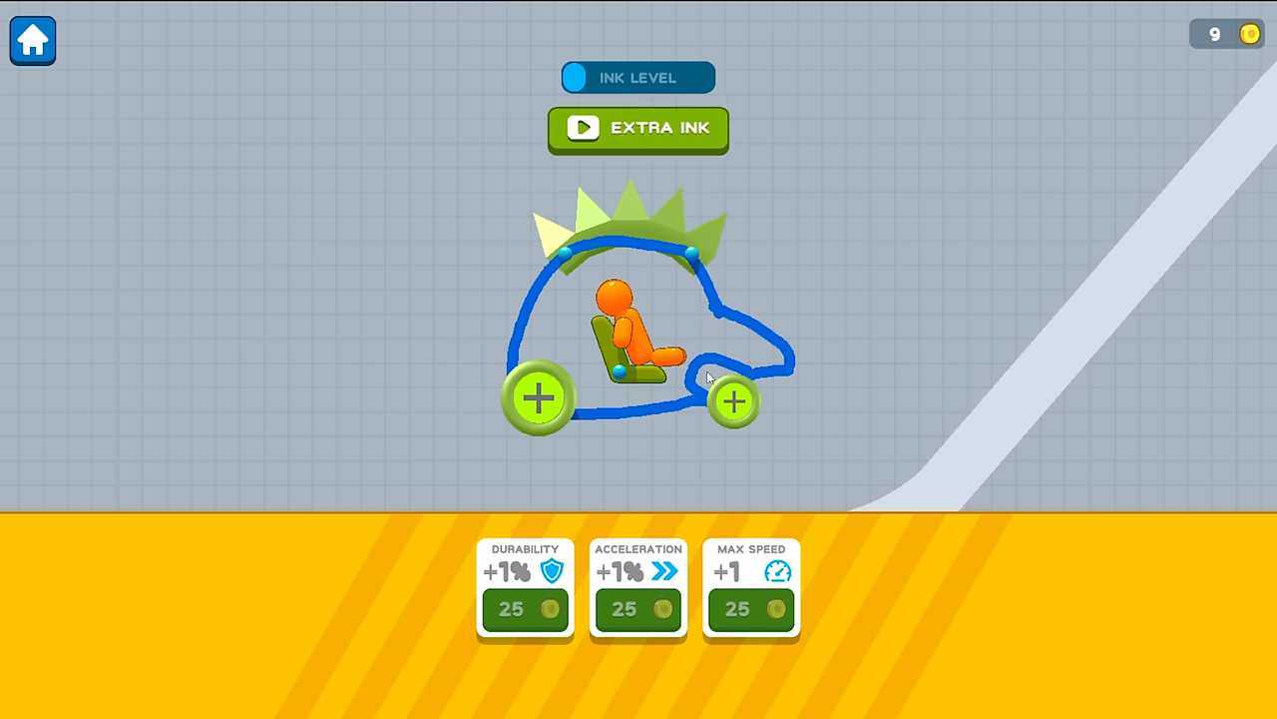
mouse_move(675, 296)
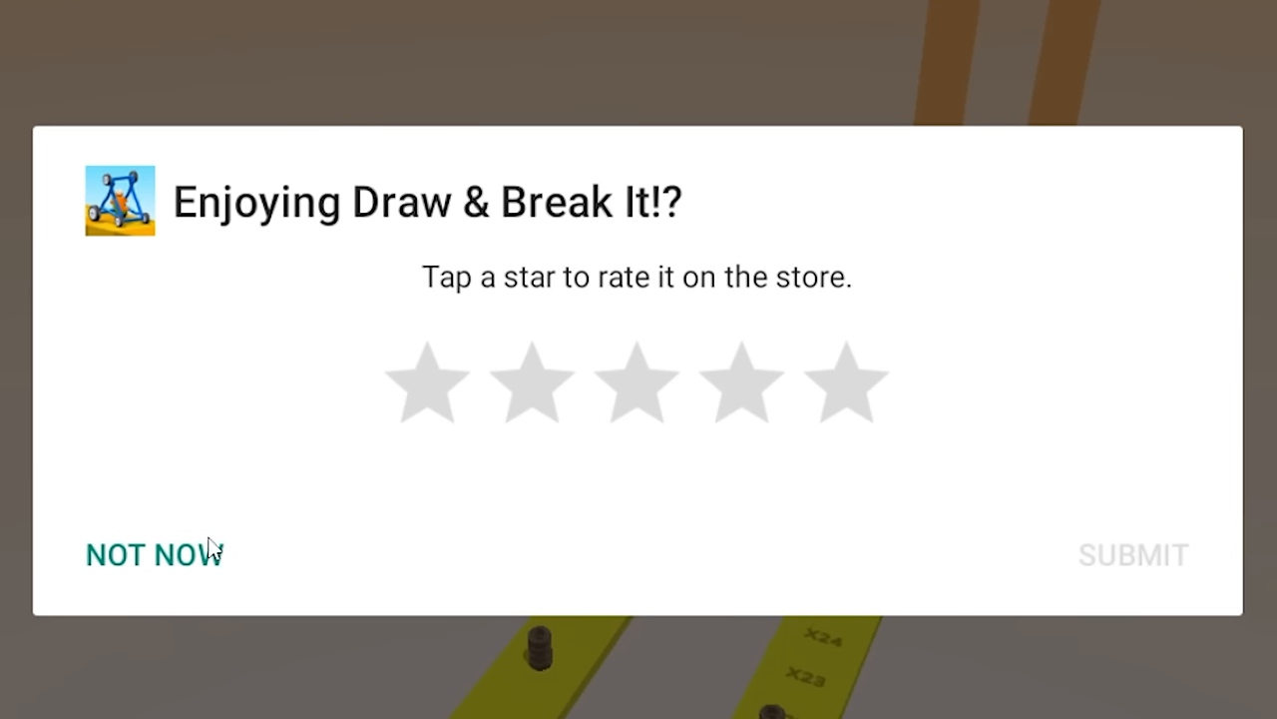
Decline the rating, collect the reward, then race the hanging triangular vehicle to a win.
left_click(149, 555)
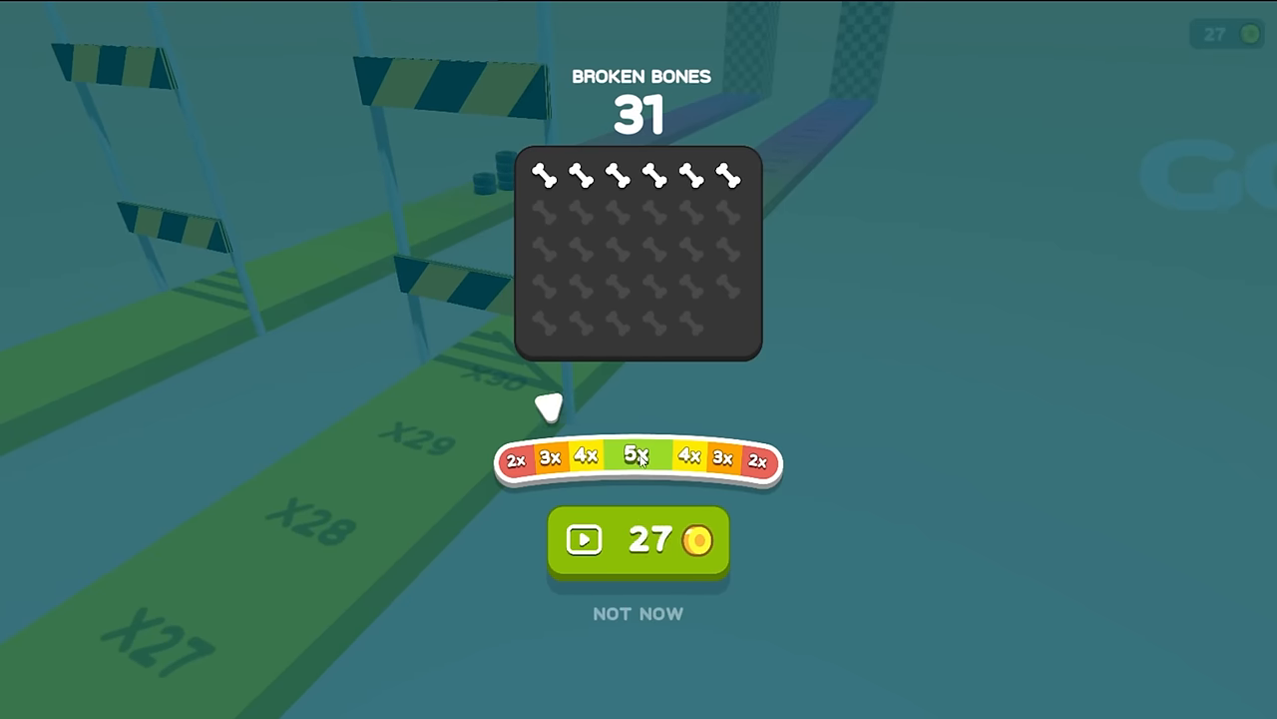
left_click(638, 613)
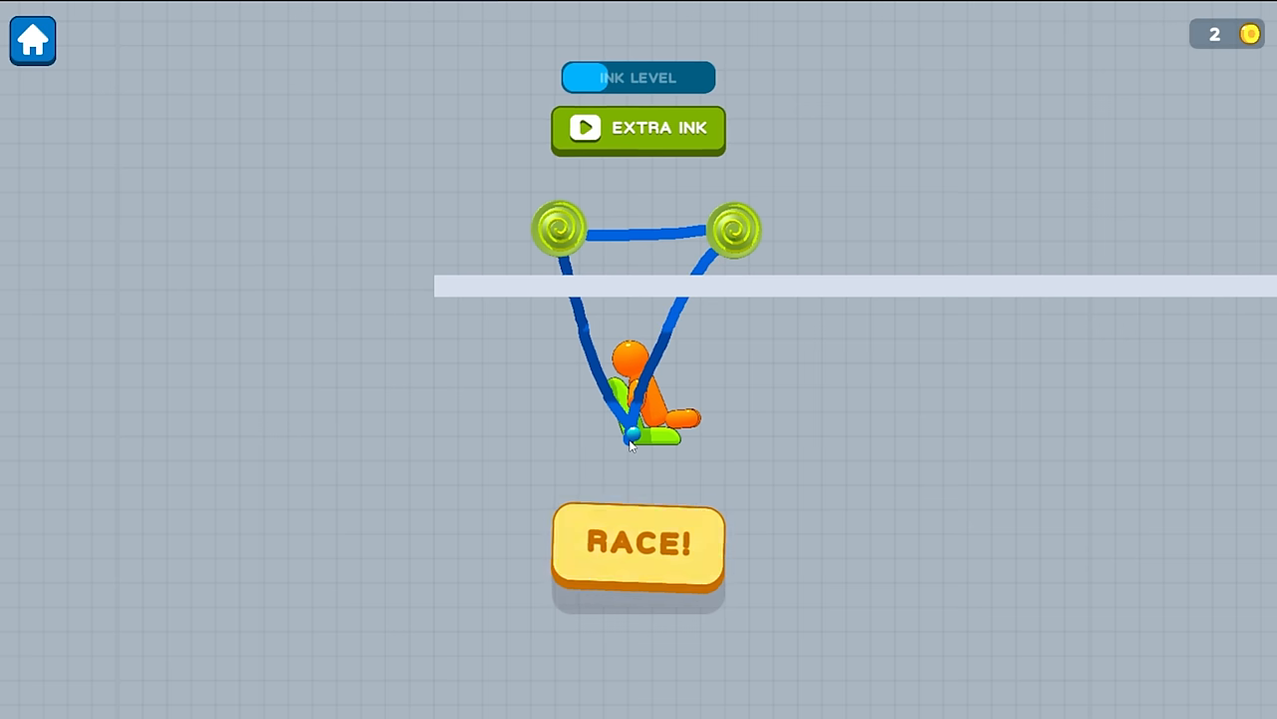
left_click(638, 543)
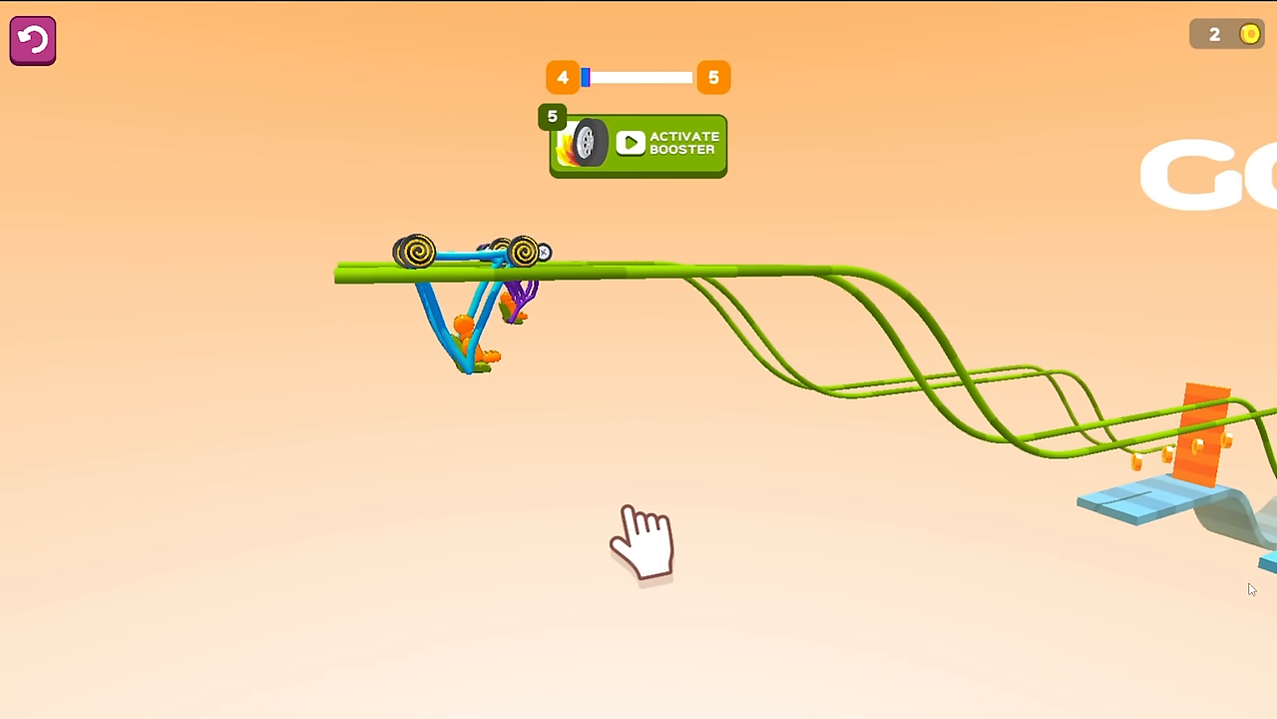
left_click(638, 143)
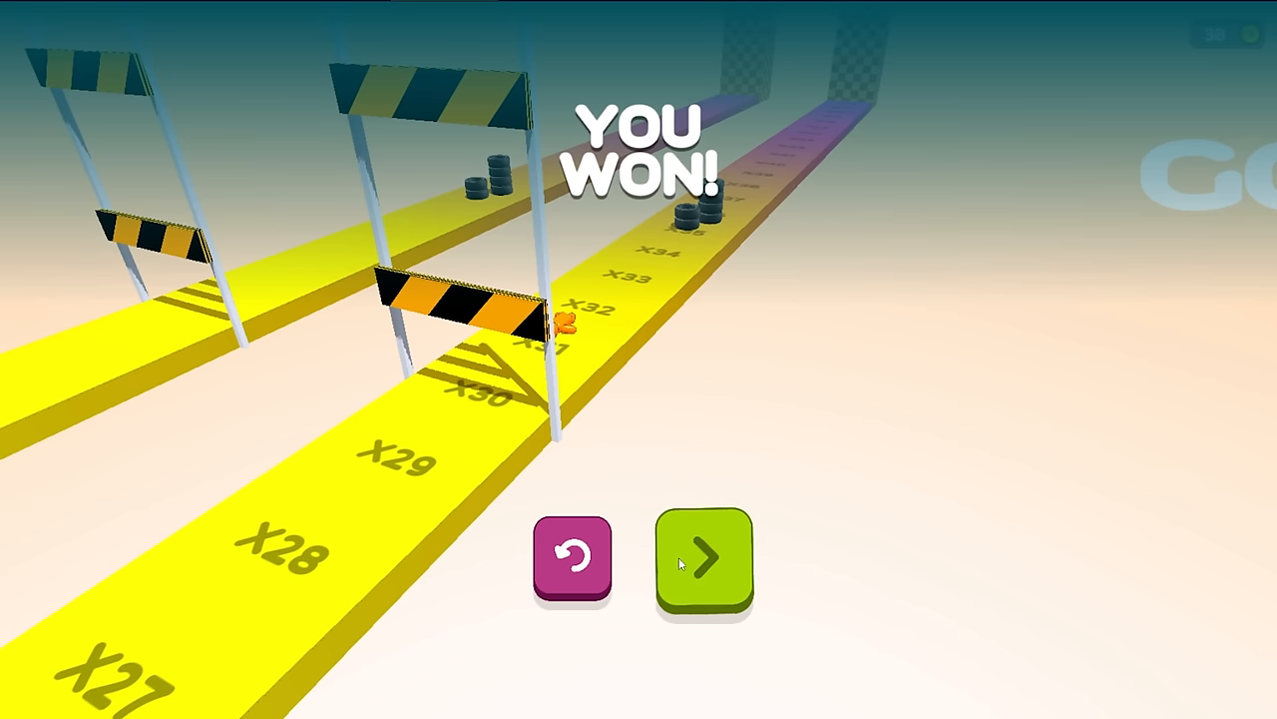
Advance to the three-wheel level and send the looped-frame vehicle racing.
left_click(707, 559)
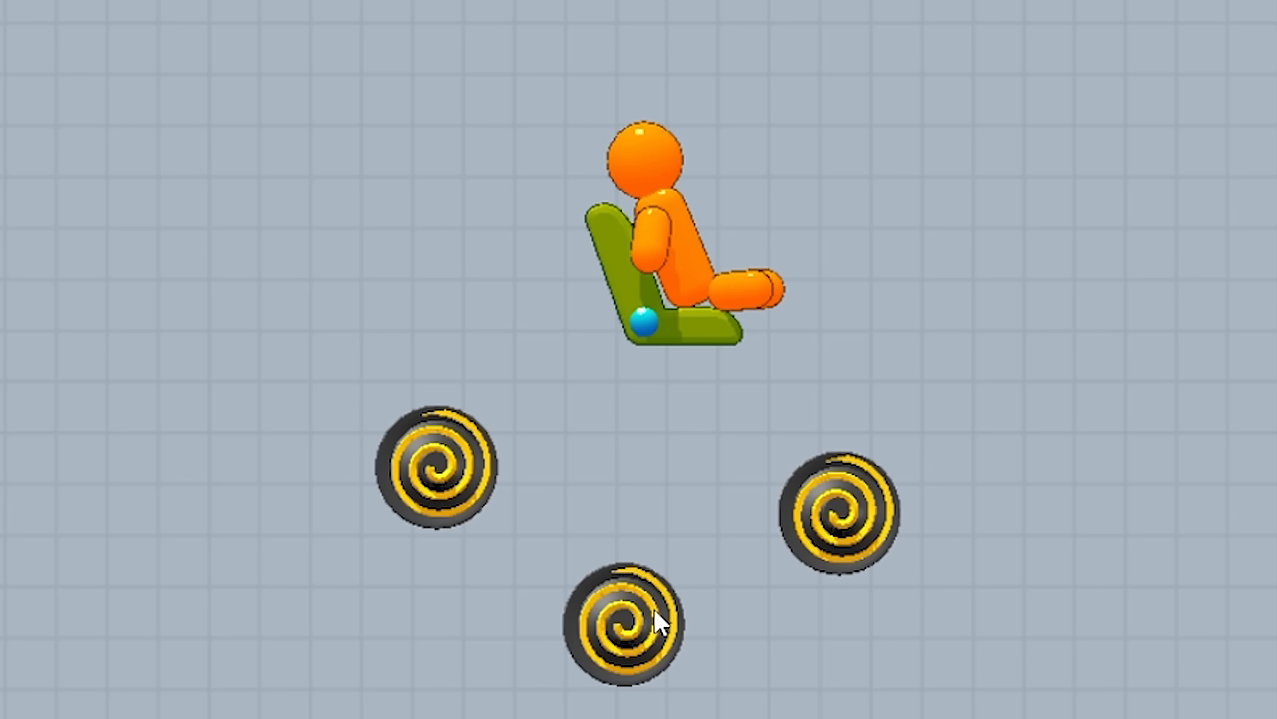
mouse_move(460, 141)
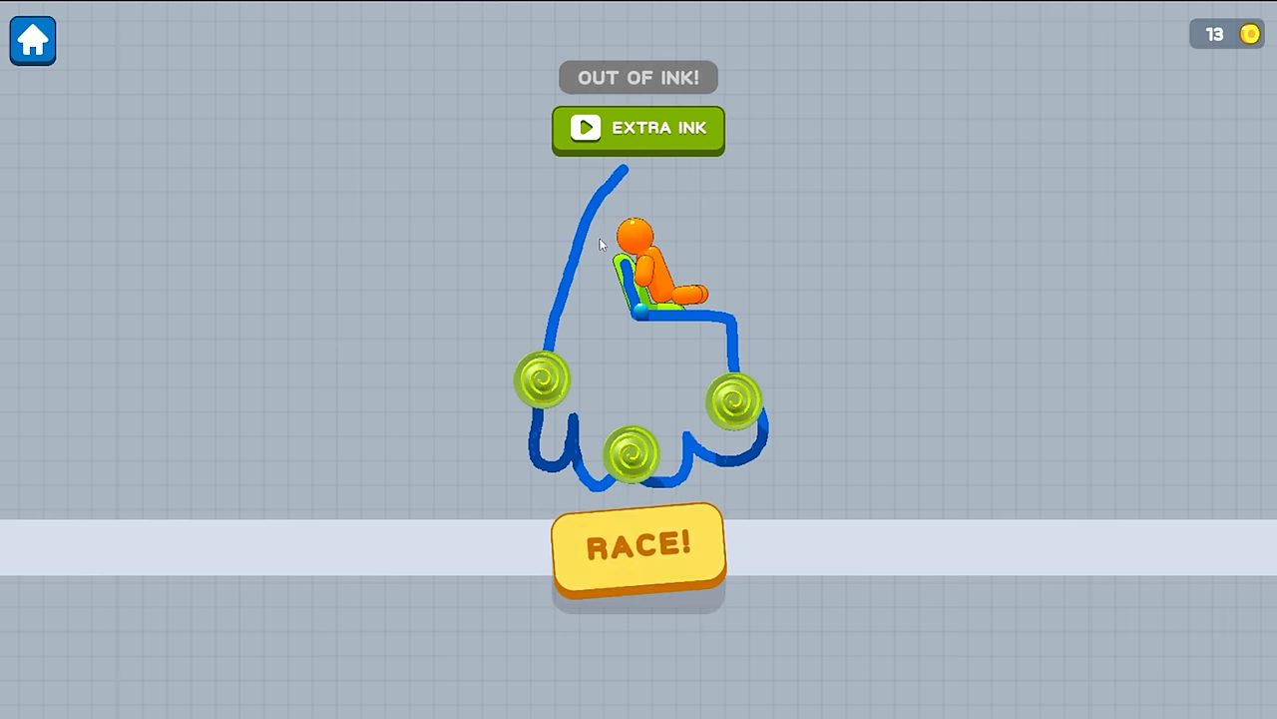
left_click(639, 547)
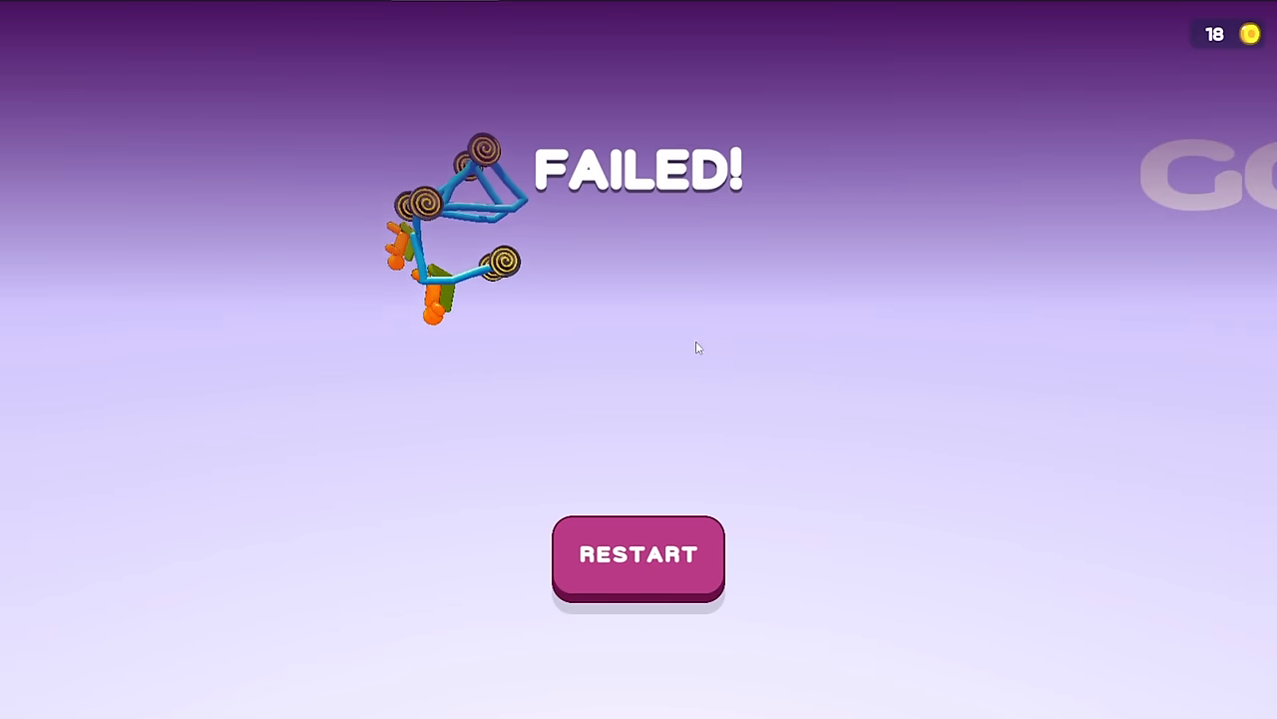
Restart the failed level and buy the 25-coin +1% Durability upgrade.
left_click(639, 555)
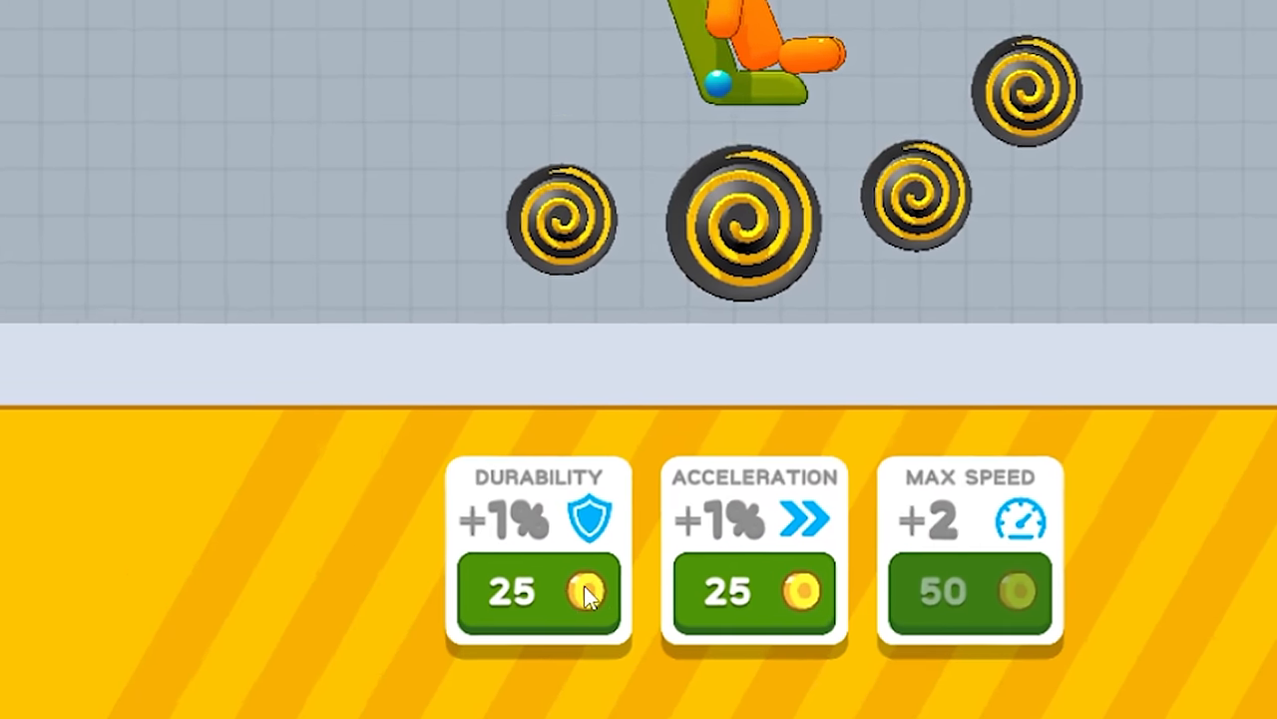
left_click(537, 591)
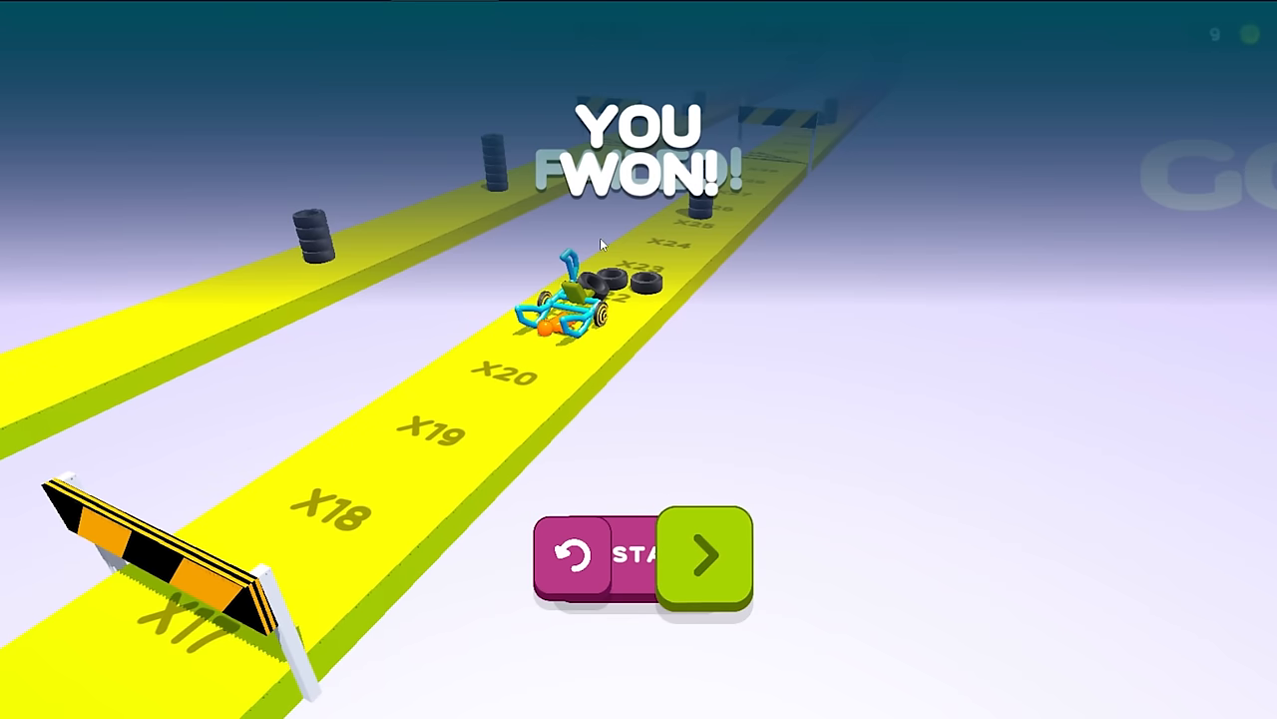
Load the next level with three seated riders above three wheels.
left_click(703, 555)
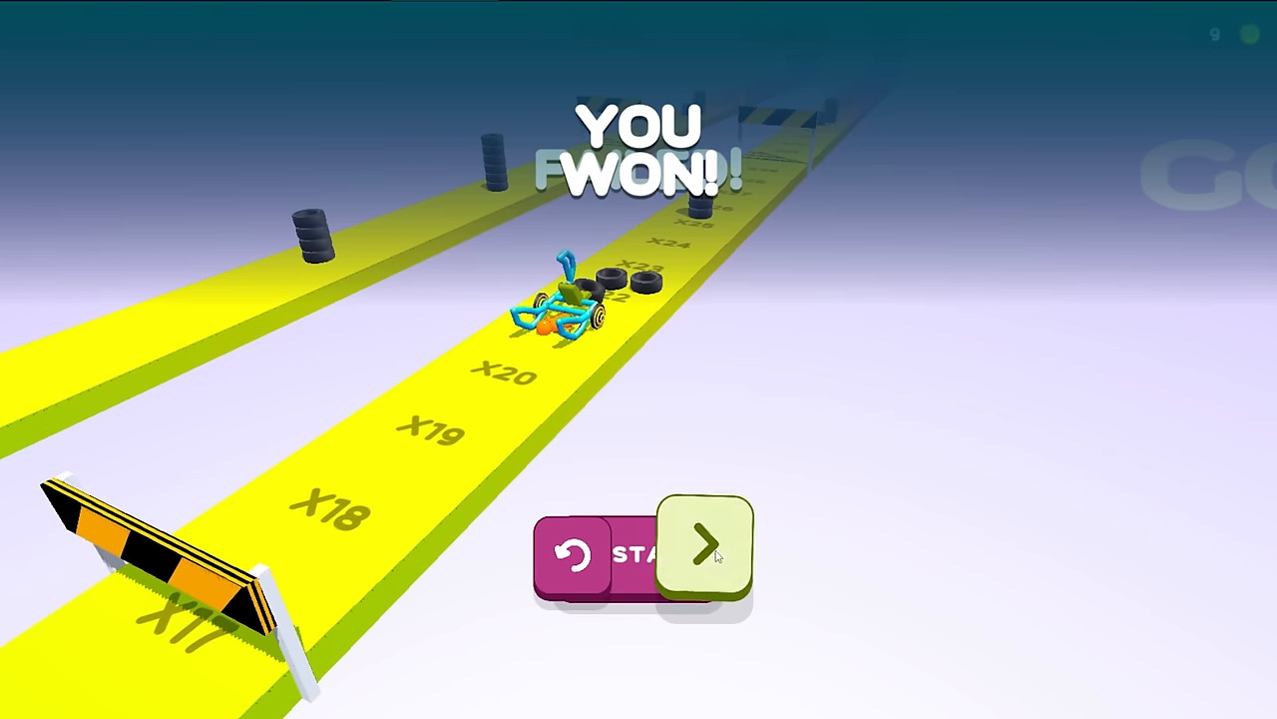
left_click(703, 549)
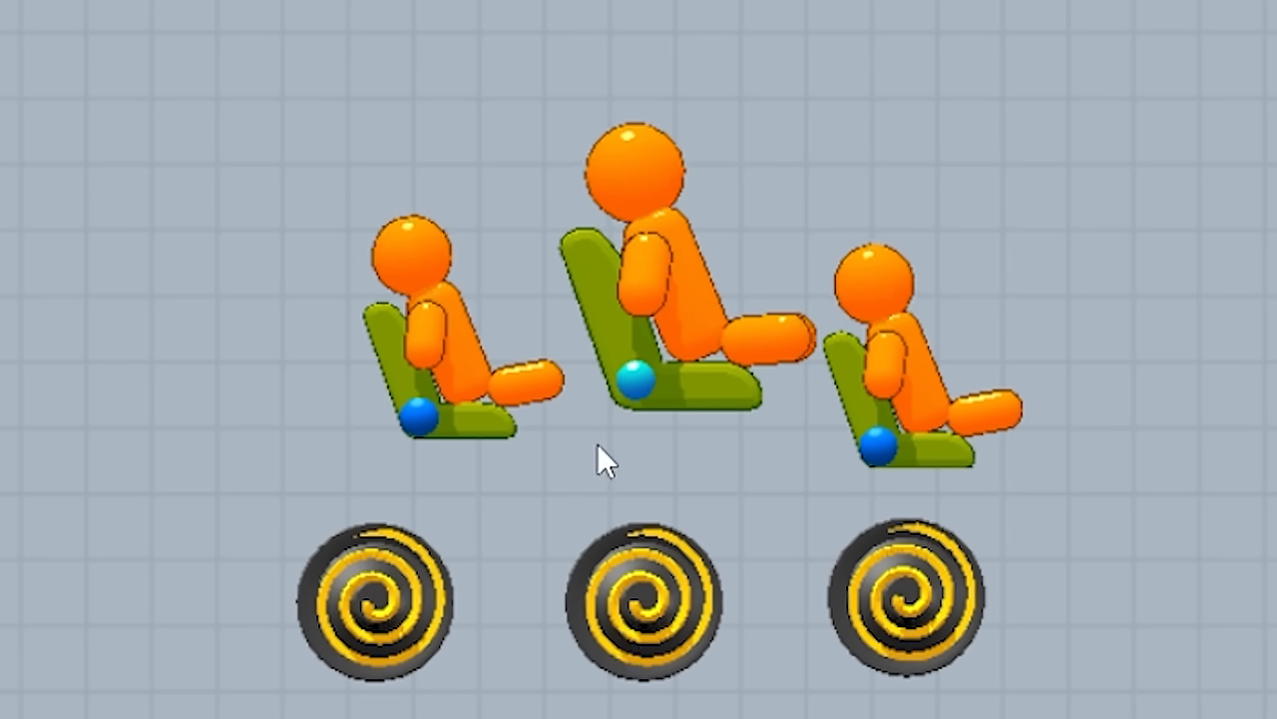
Sketch a blue frame connecting the riders' seats to the wheels.
left_click(371, 595)
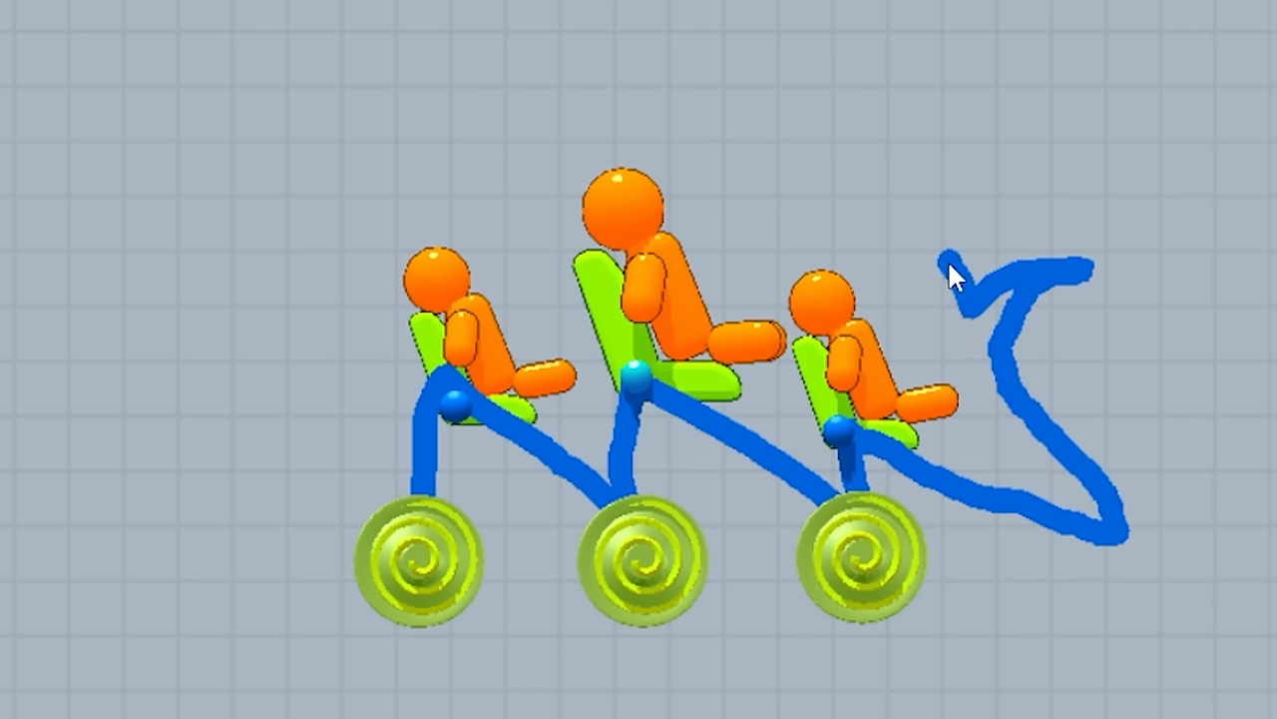
left_click_drag(962, 276, 450, 359)
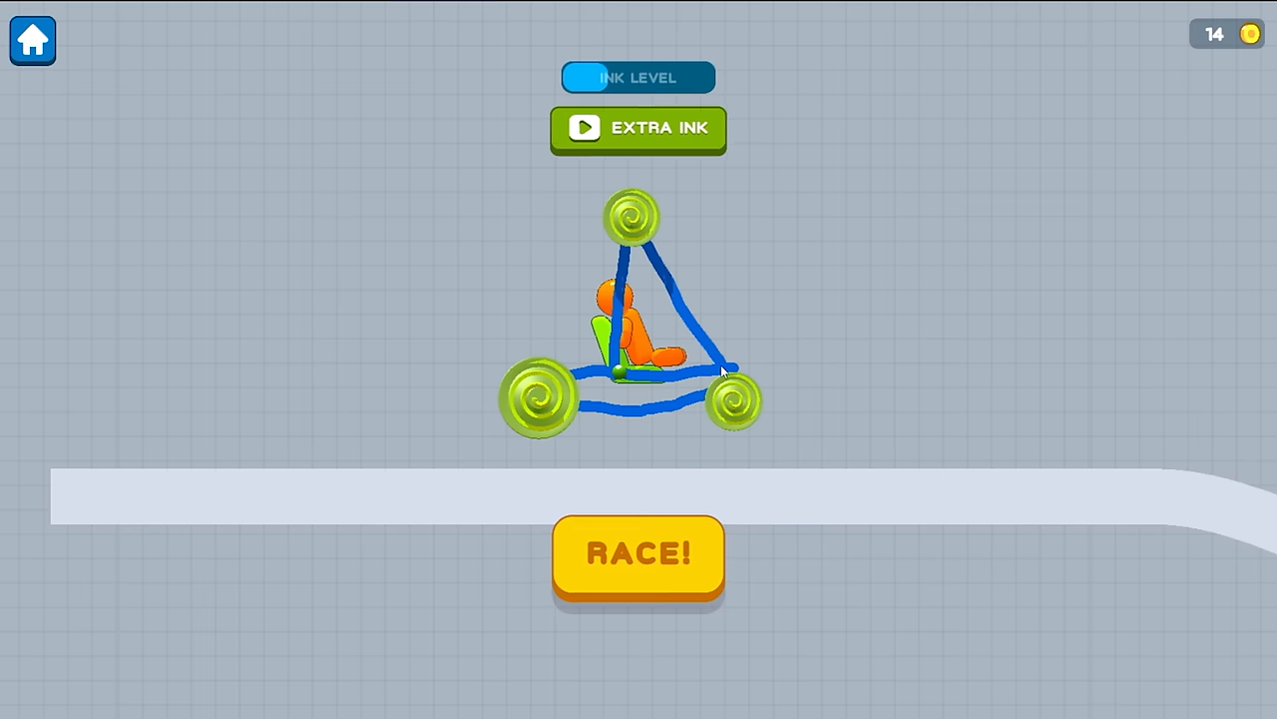
Start the race with the one-rider triangle vehicle on three wheels.
left_click(639, 555)
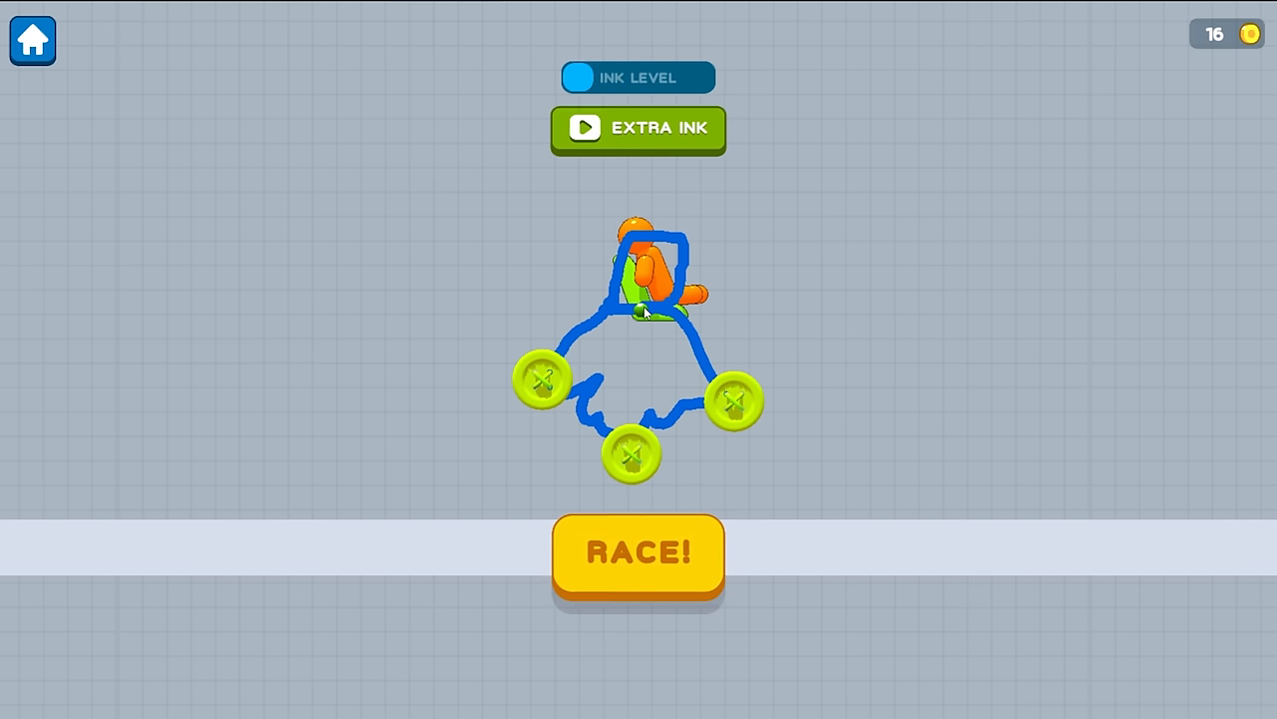
Start the race with the rounded button-wheel vehicle.
left_click(639, 553)
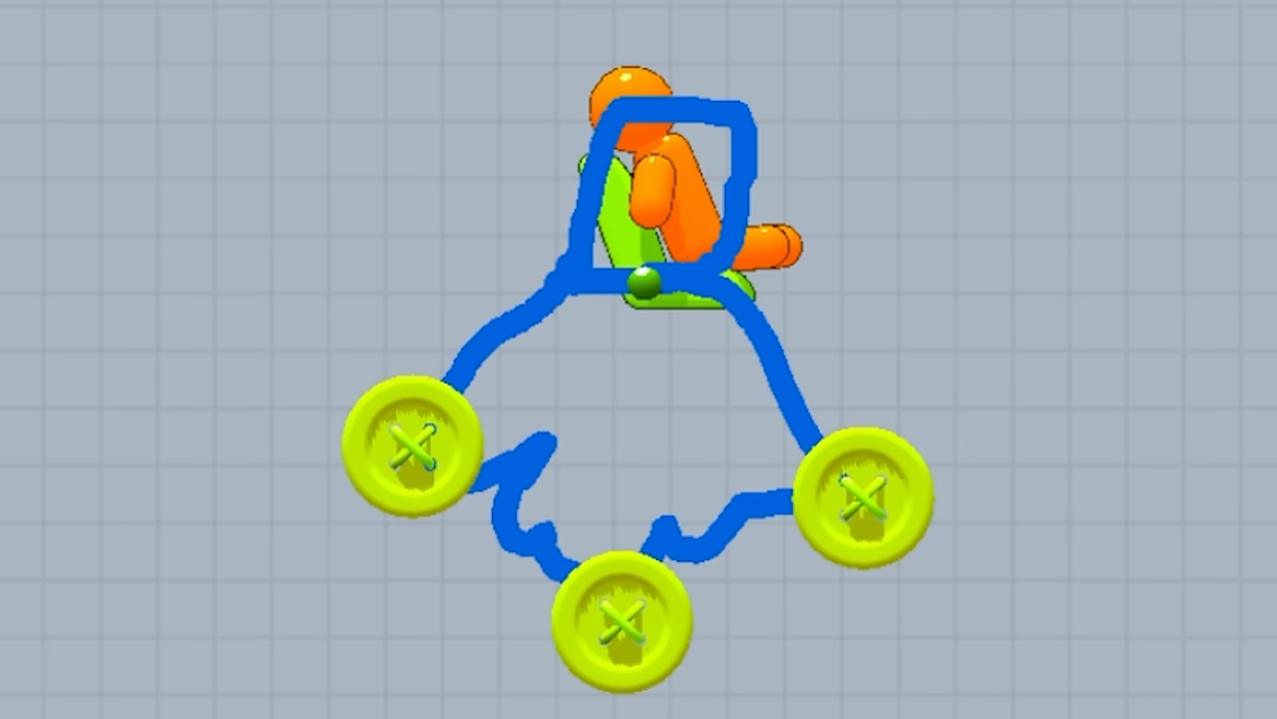
mouse_move(695, 419)
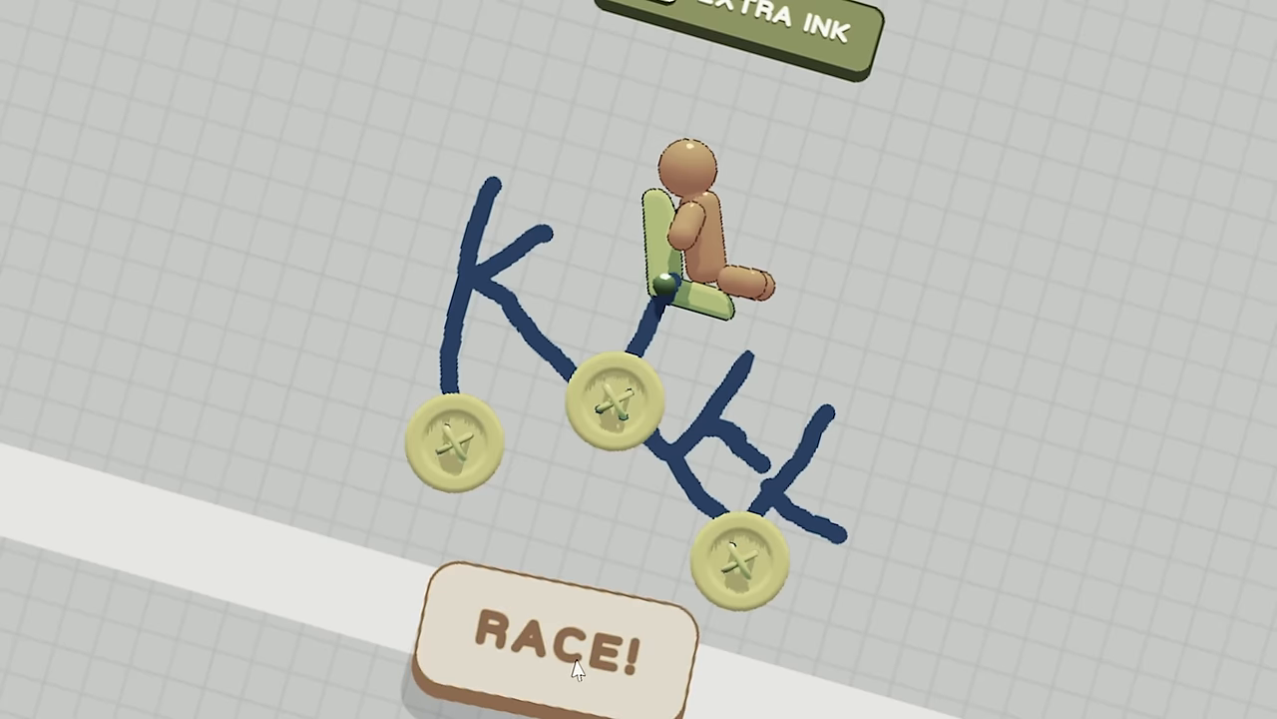
Race the jagged vehicle, earn coins, and sketch a looped frame around two riders.
left_click(559, 648)
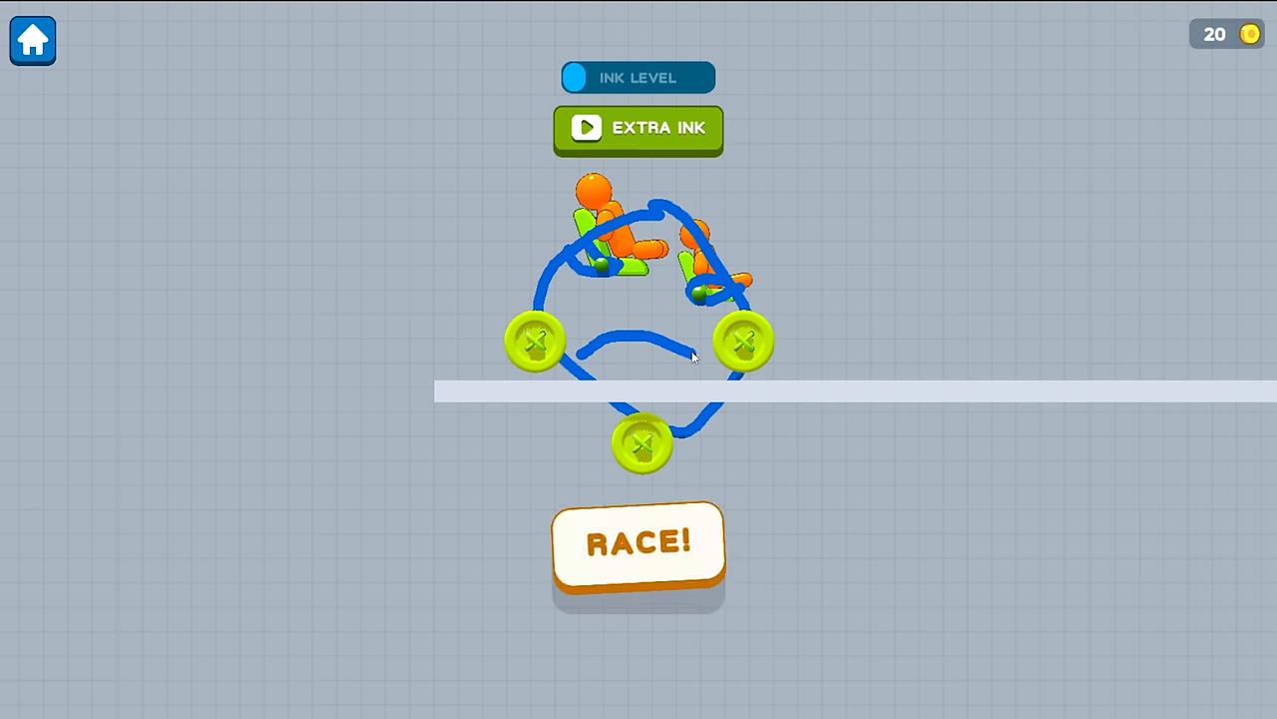
Race the two-rider vehicle, claim the free Tire Size upgrade, and continue to the next level.
left_click(638, 543)
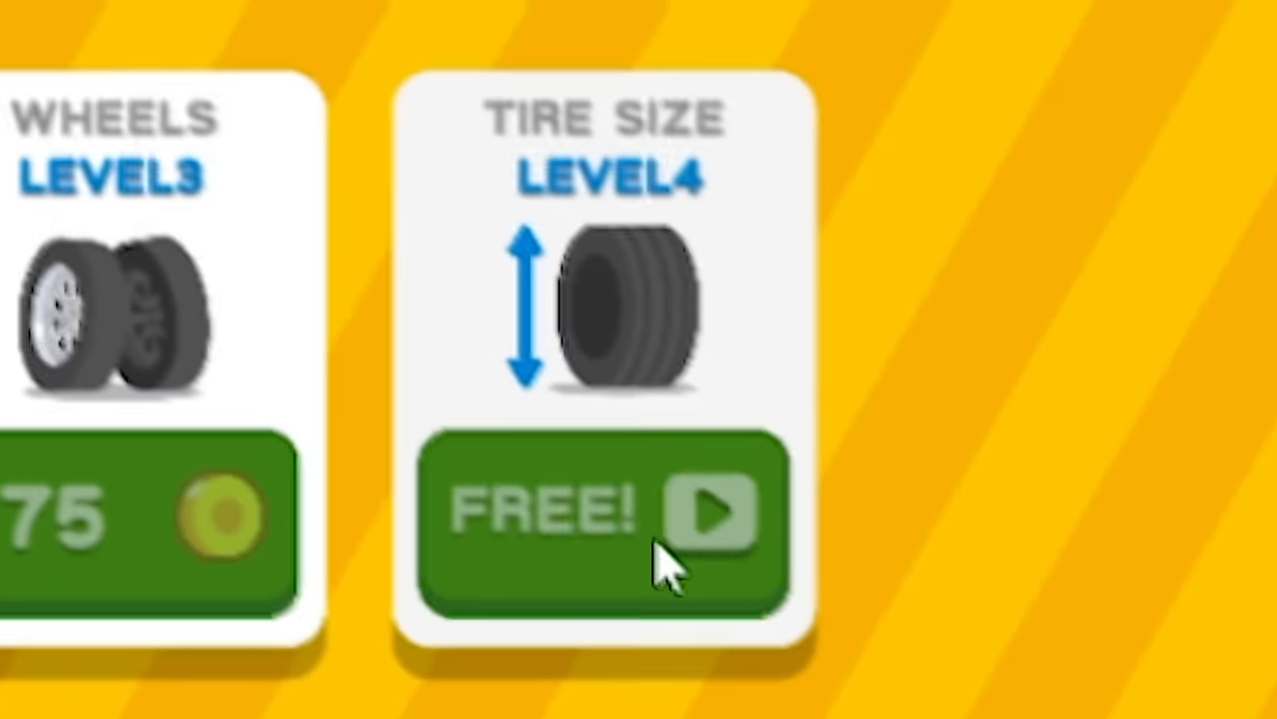
left_click(599, 509)
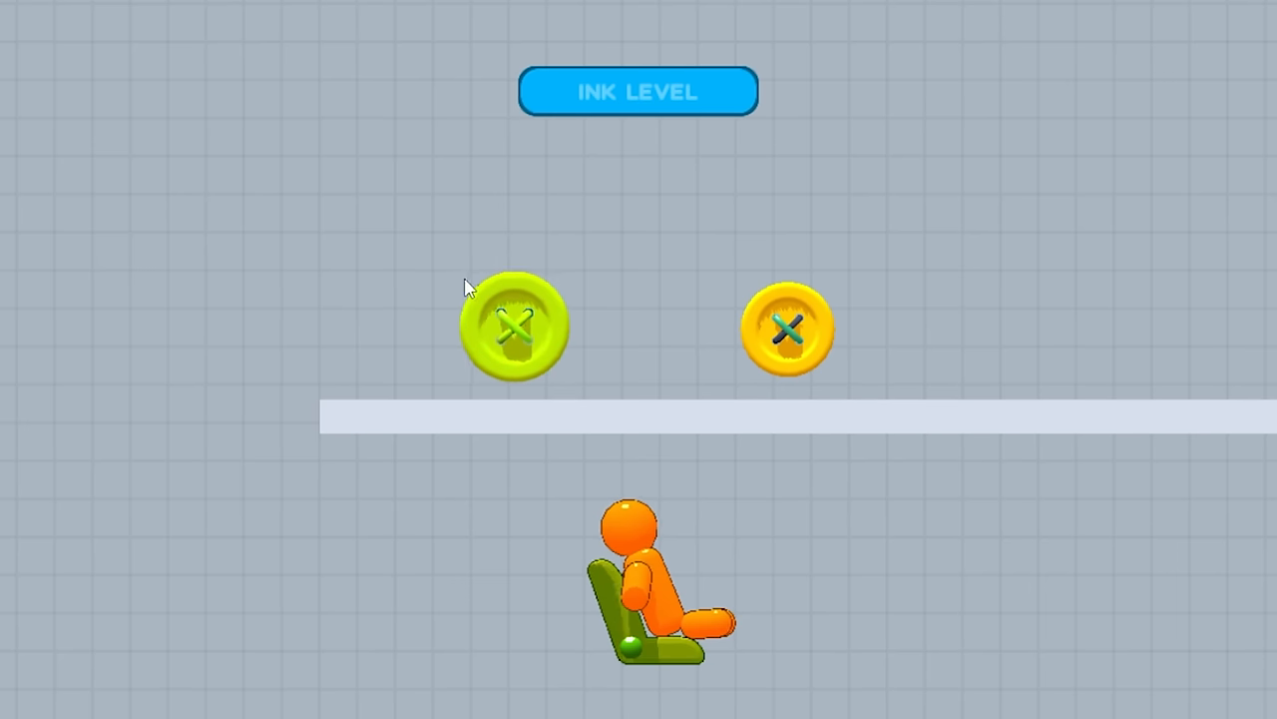